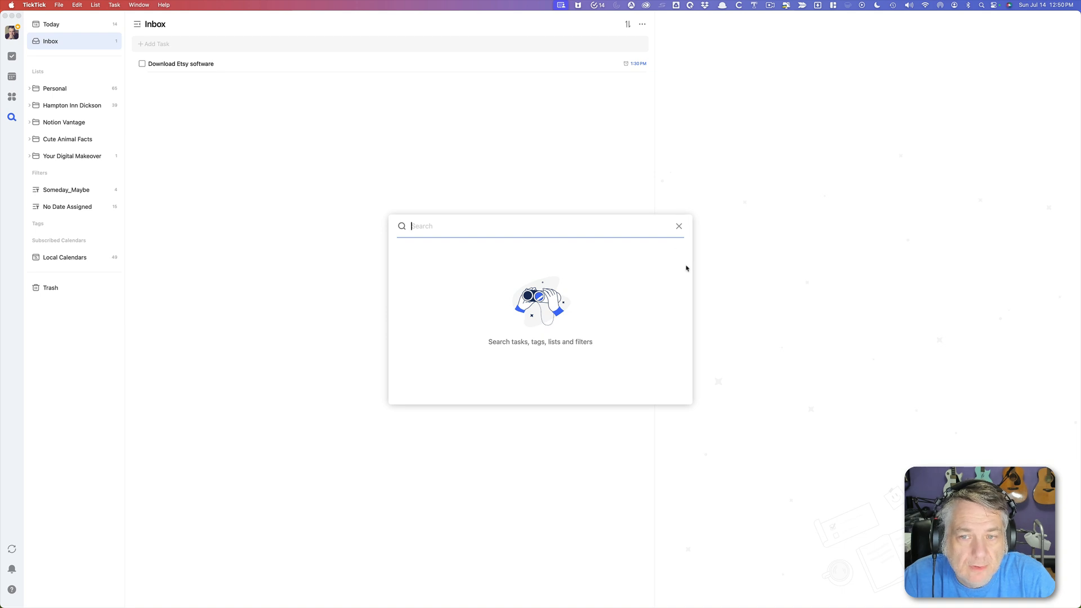
click(679, 226)
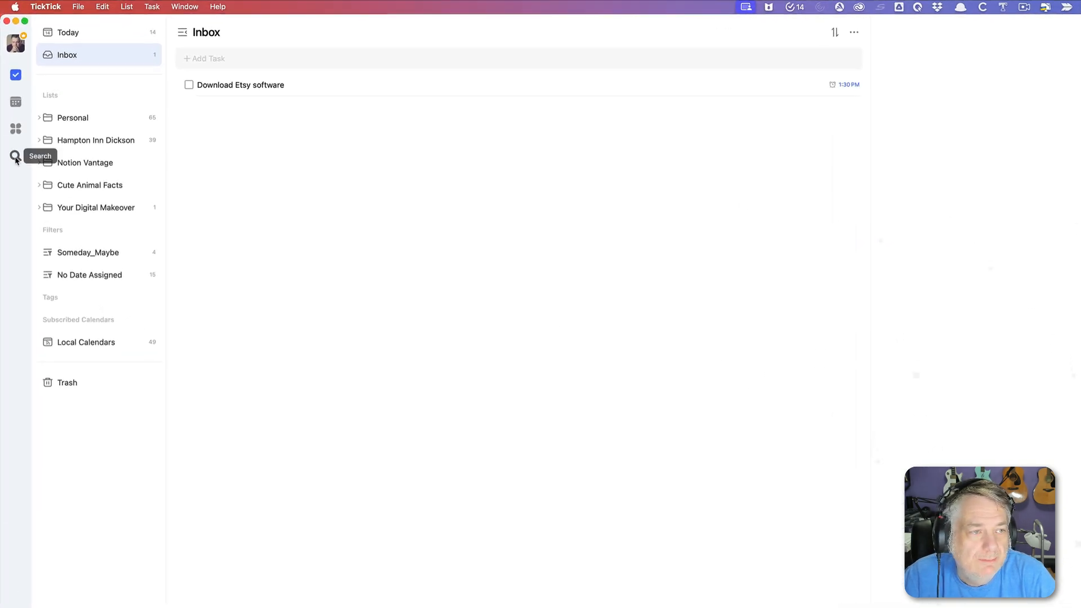
click(16, 157)
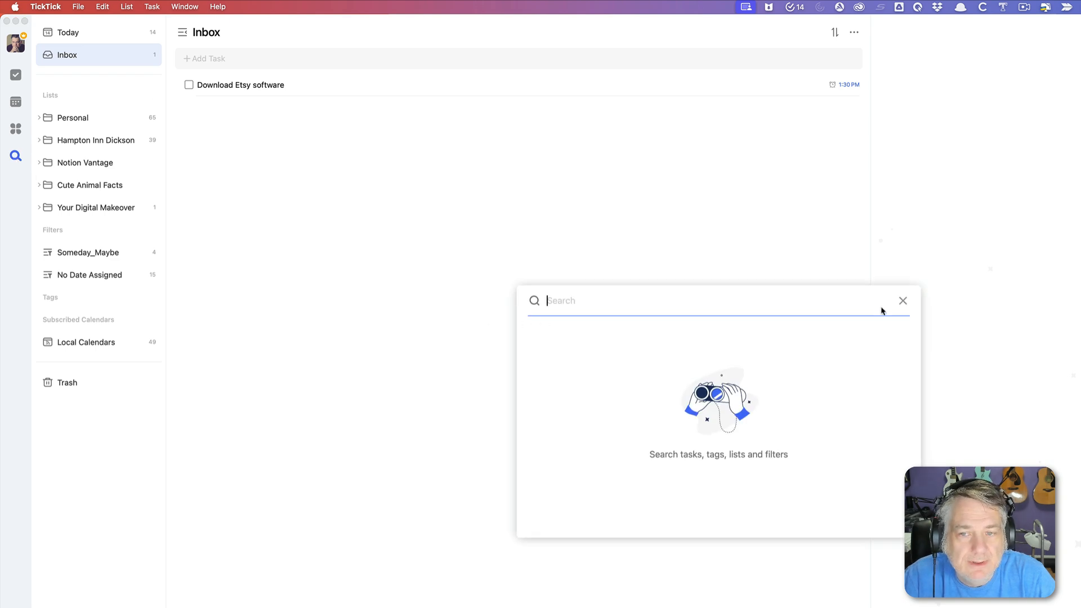
mouse_move(903, 301)
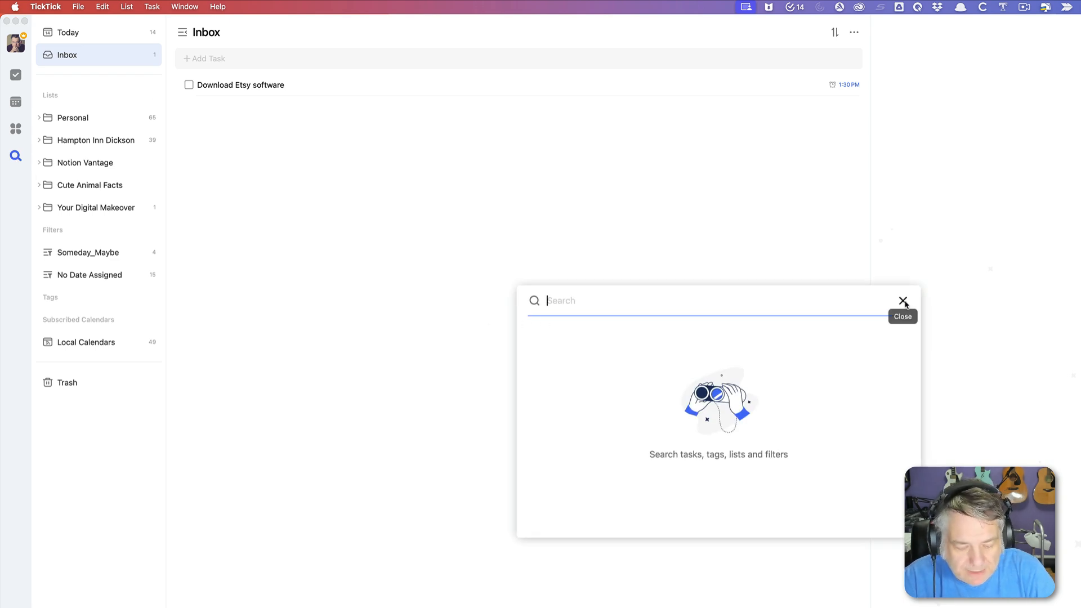
text(etsy)
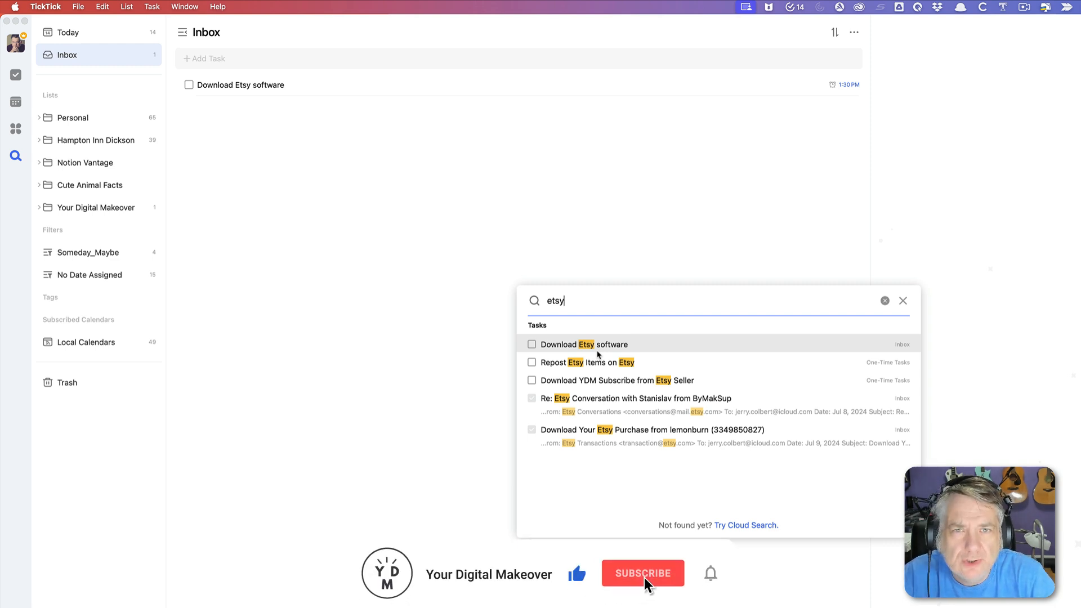
click(643, 574)
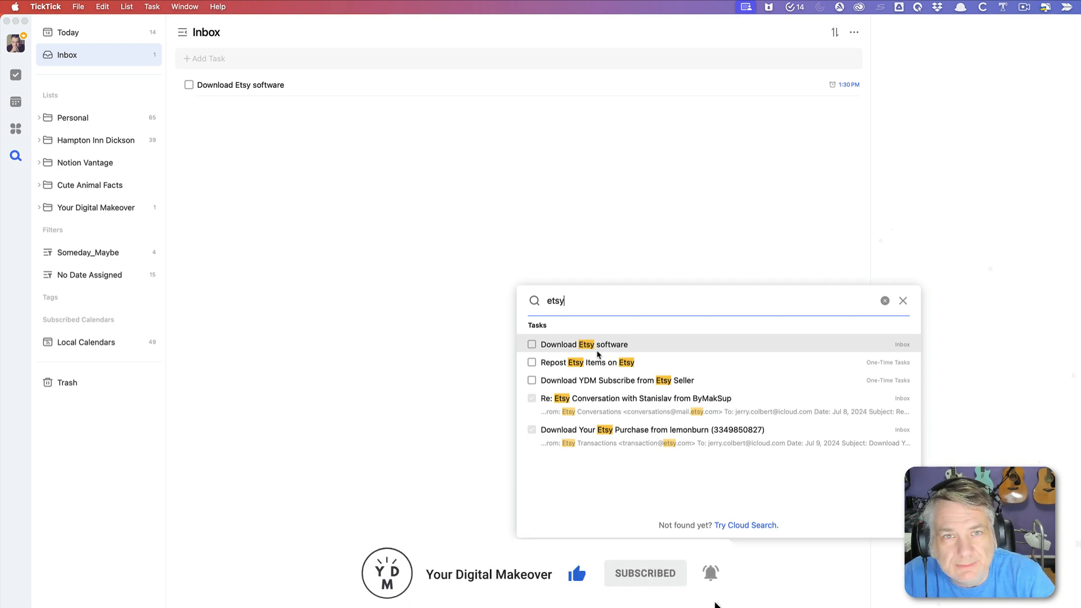